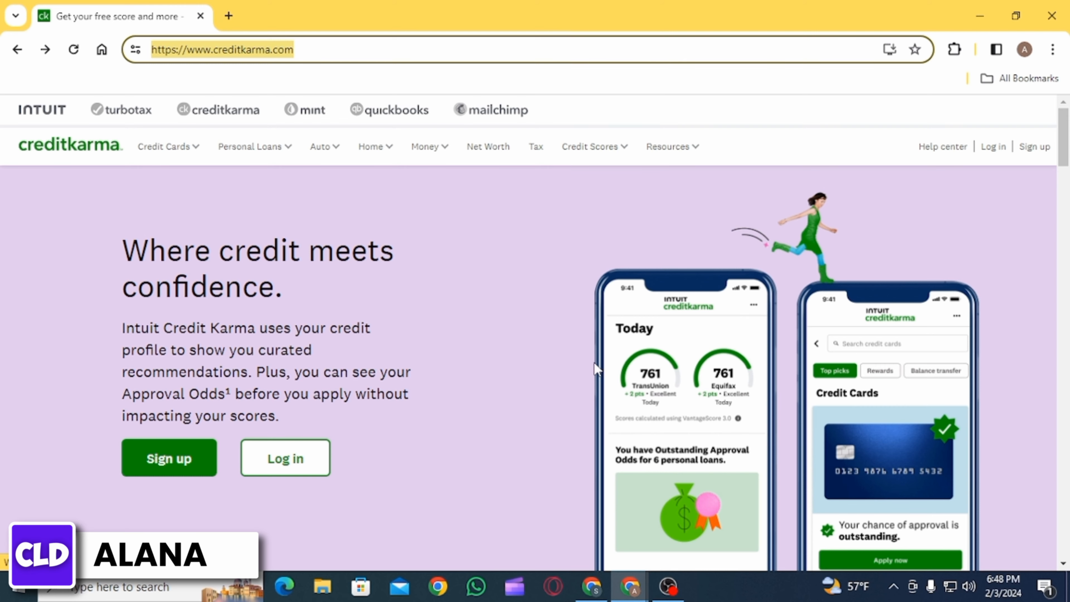
scroll("down", 3)
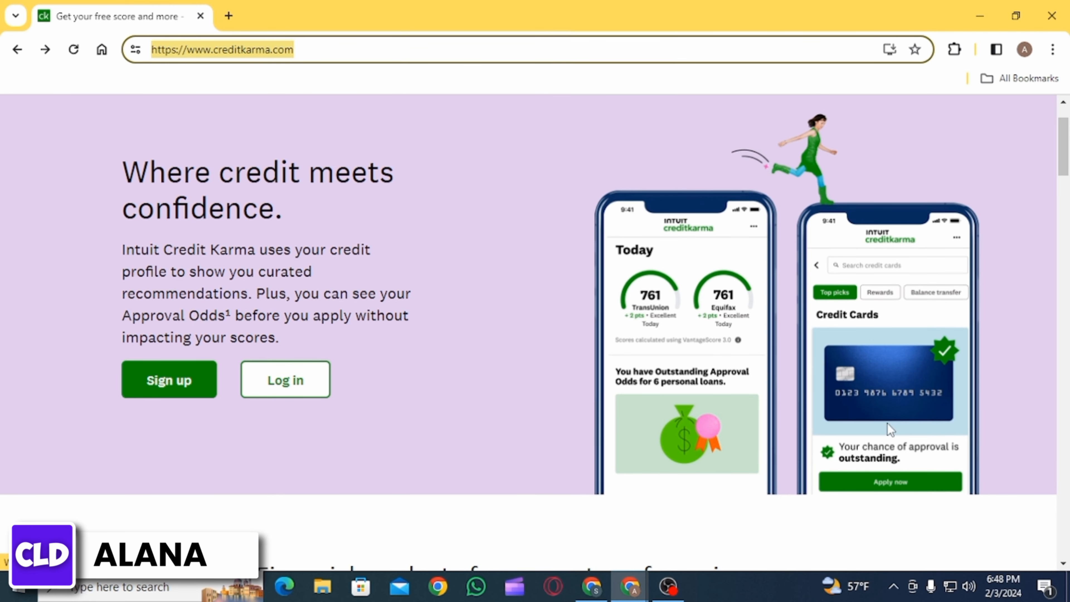
scroll("down", 3)
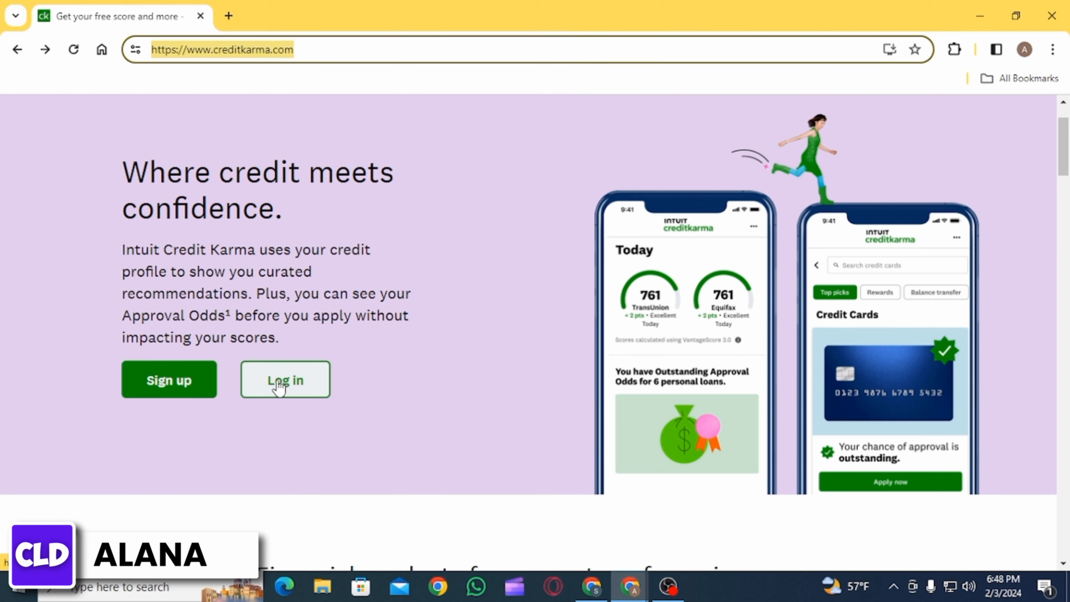
left_click(284, 380)
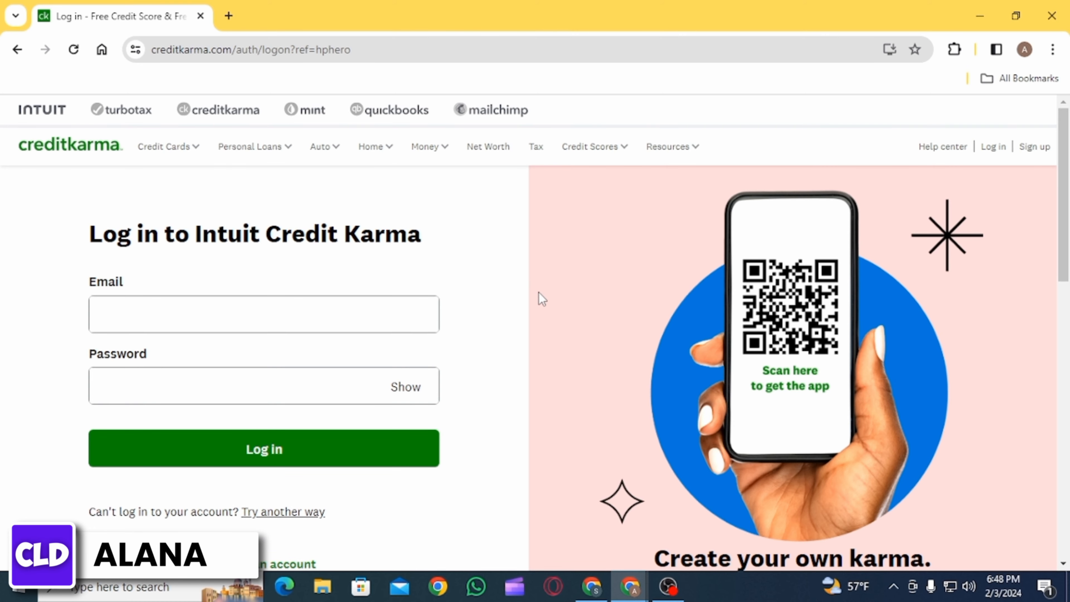
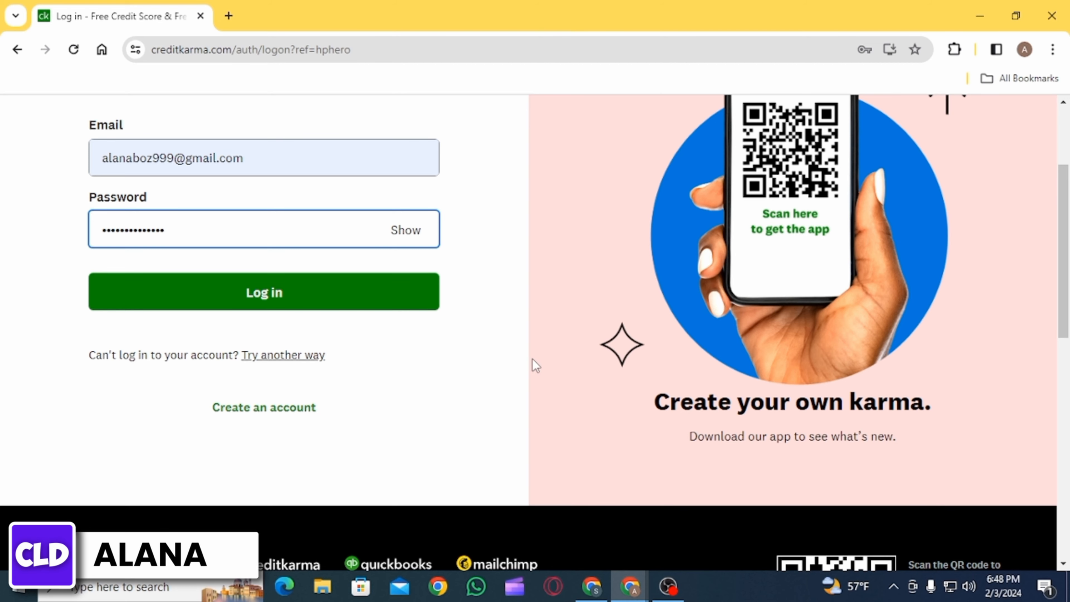
scroll("up", 3)
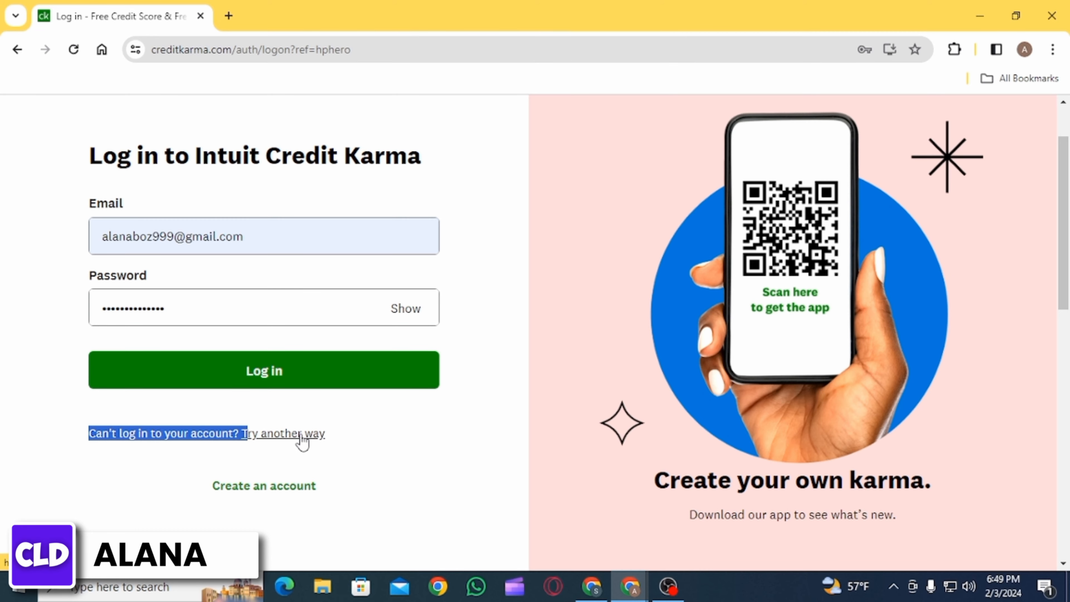
left_click(284, 434)
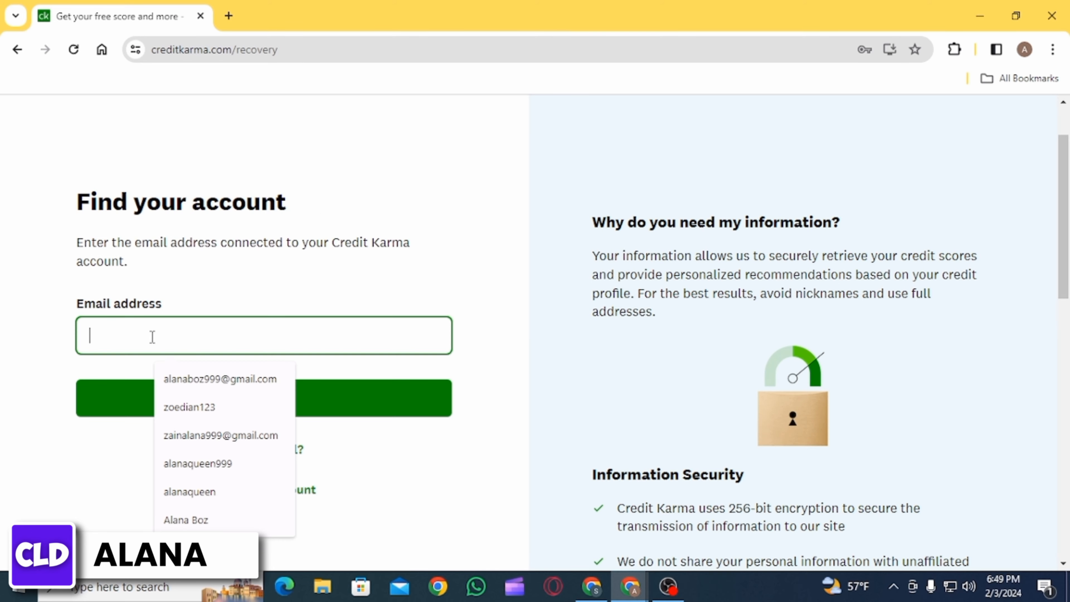
left_click(220, 379)
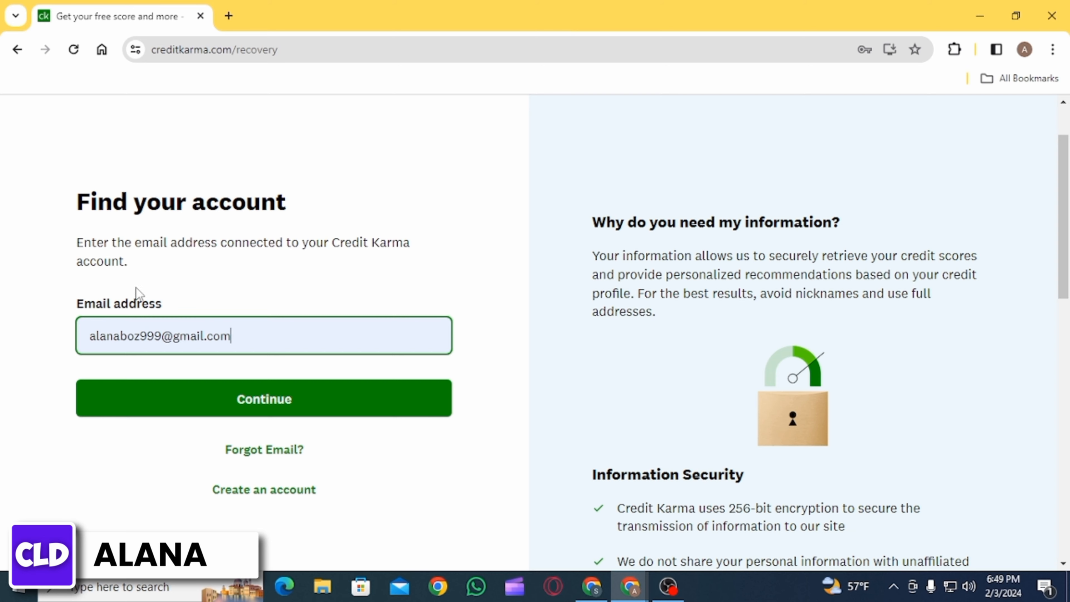
mouse_move(344, 342)
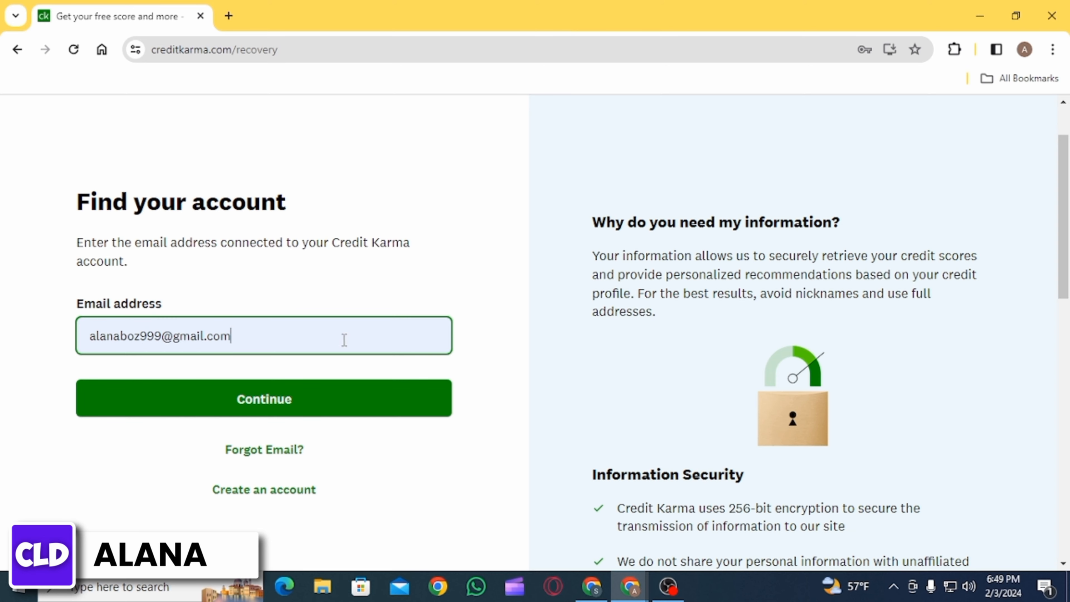
left_click(265, 399)
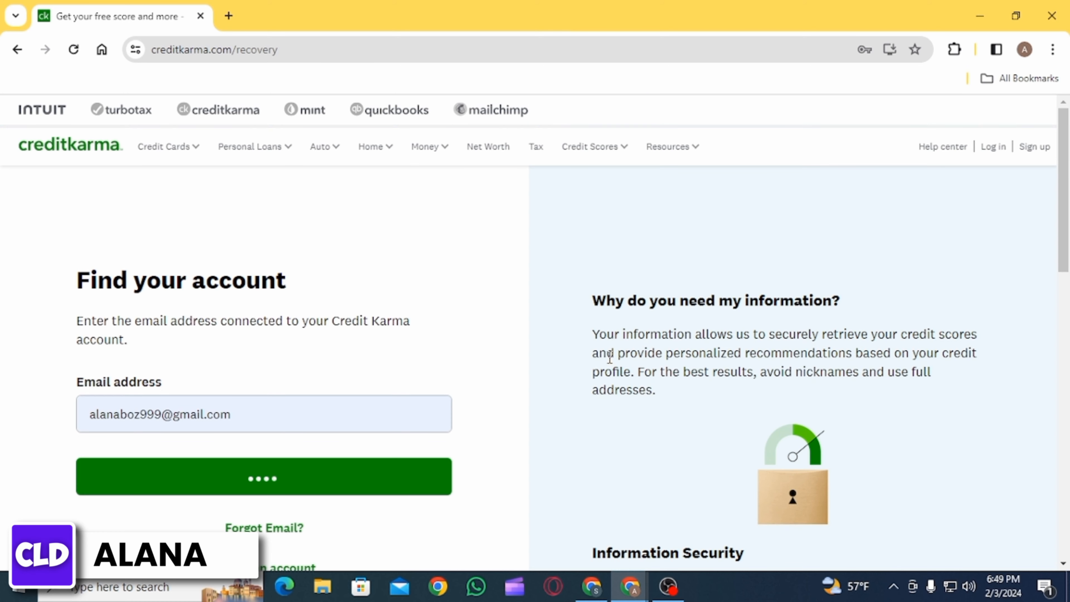
left_click(261, 479)
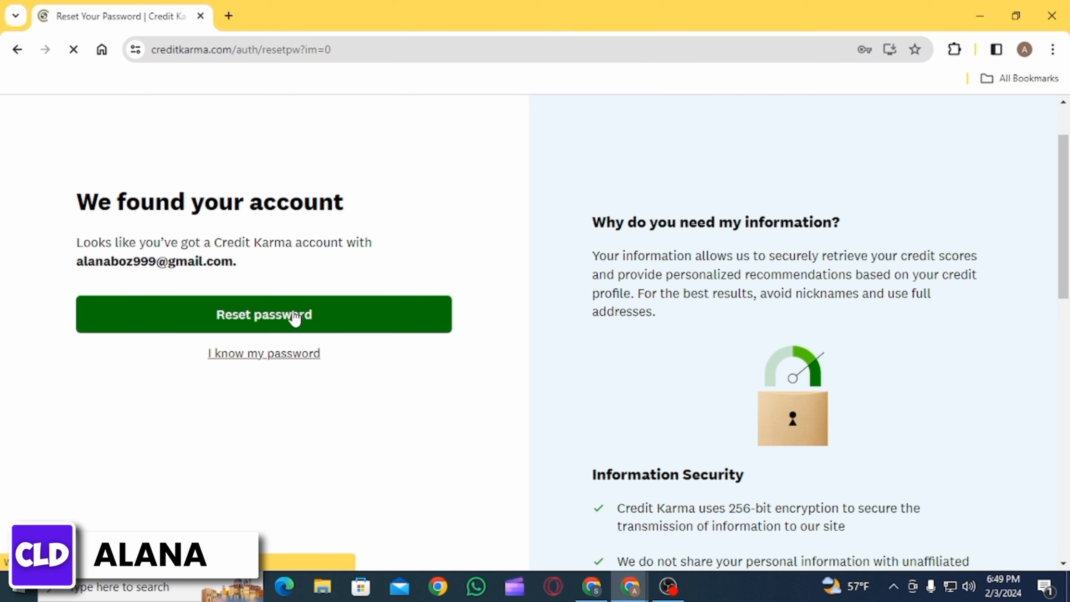
left_click(294, 316)
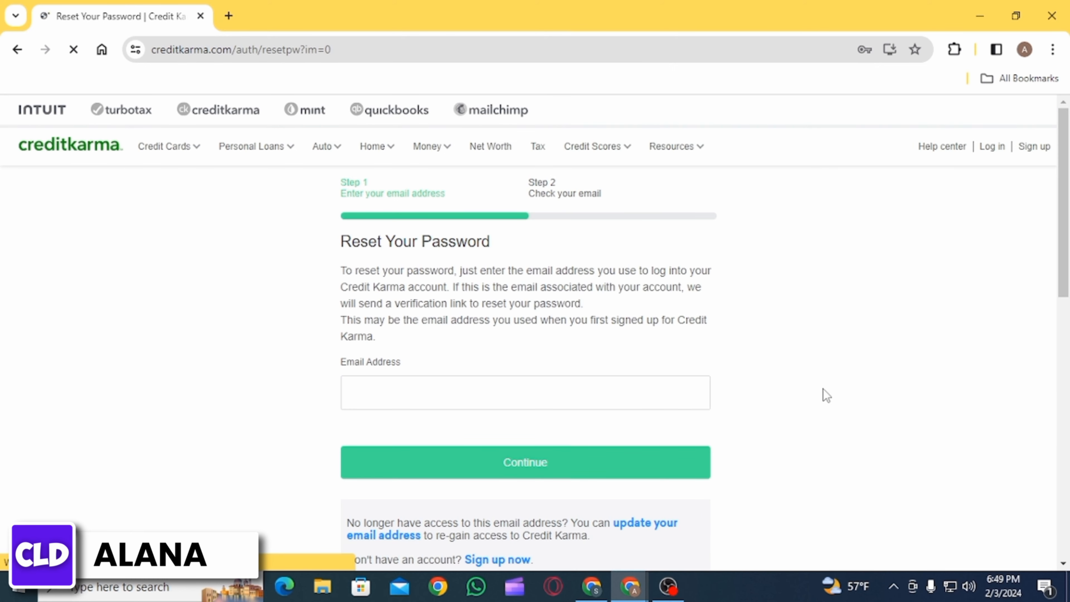
left_click_drag(341, 241, 511, 270)
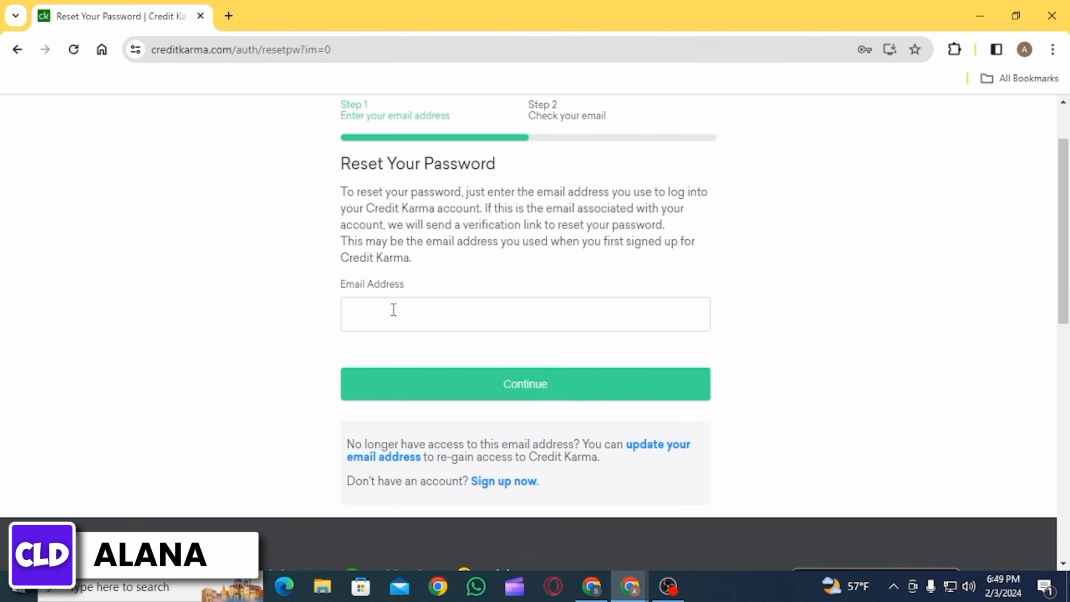
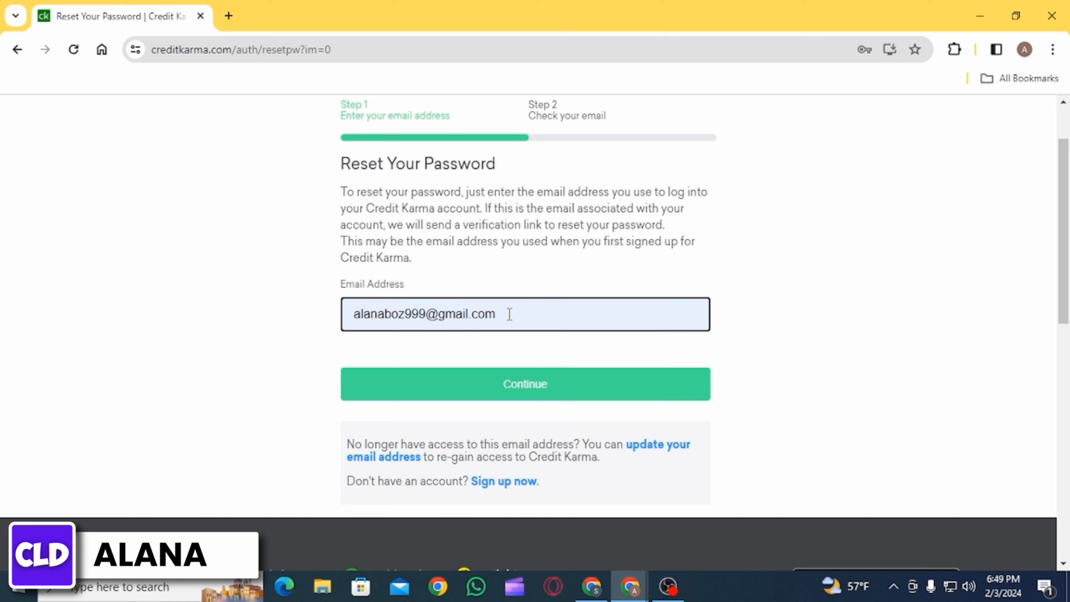
scroll("down", 3)
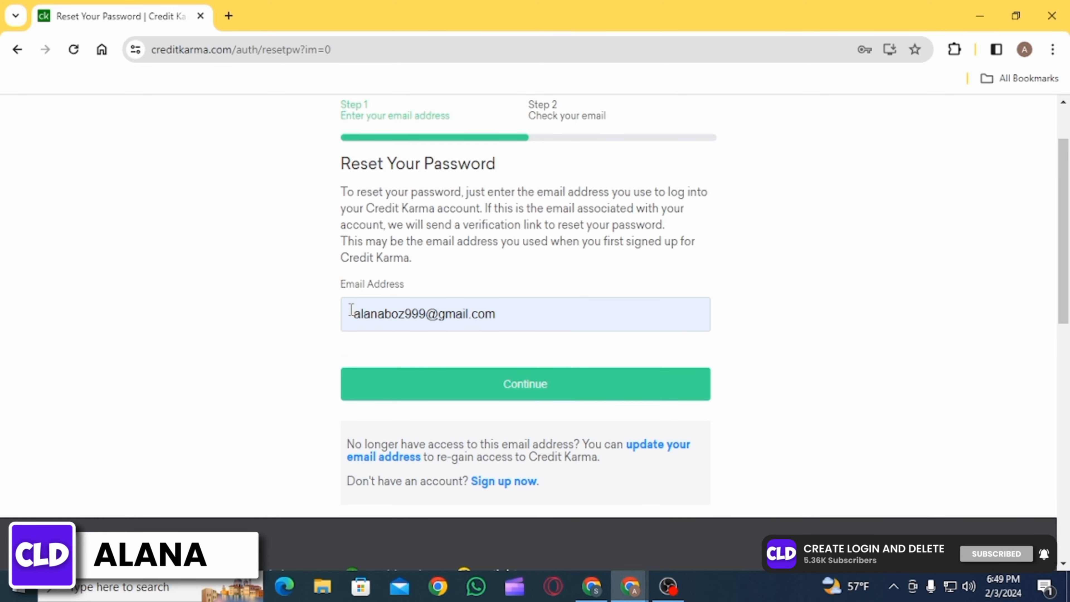
left_click(525, 384)
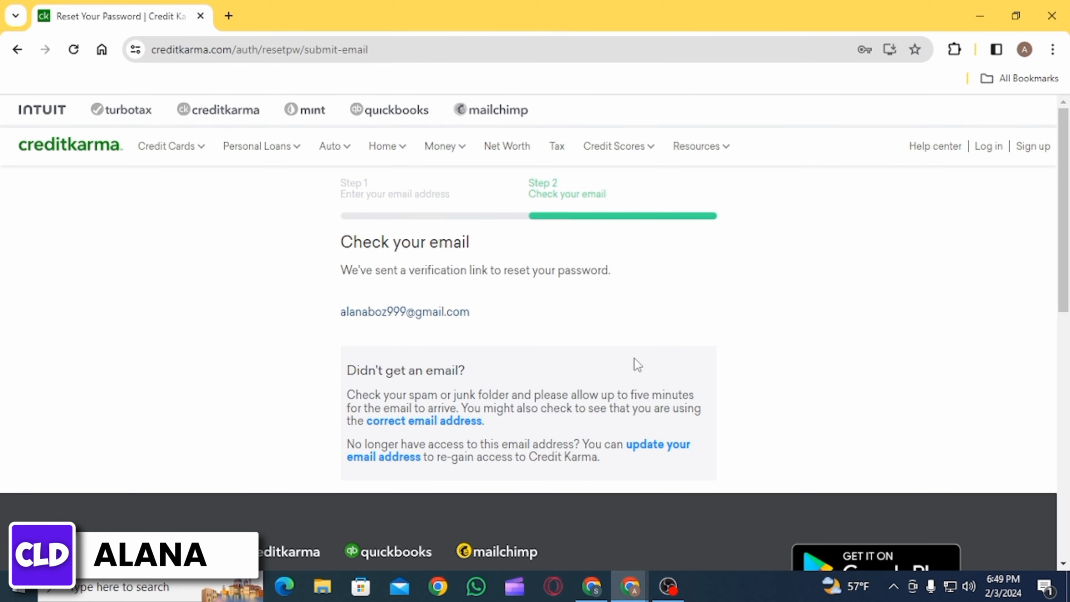
mouse_move(535, 208)
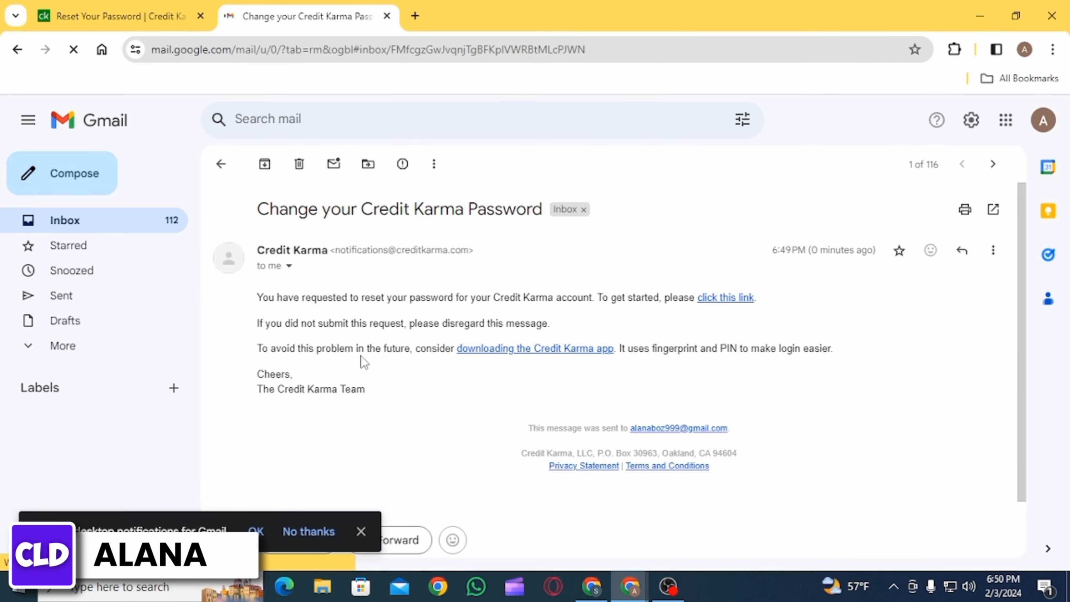
mouse_move(432, 233)
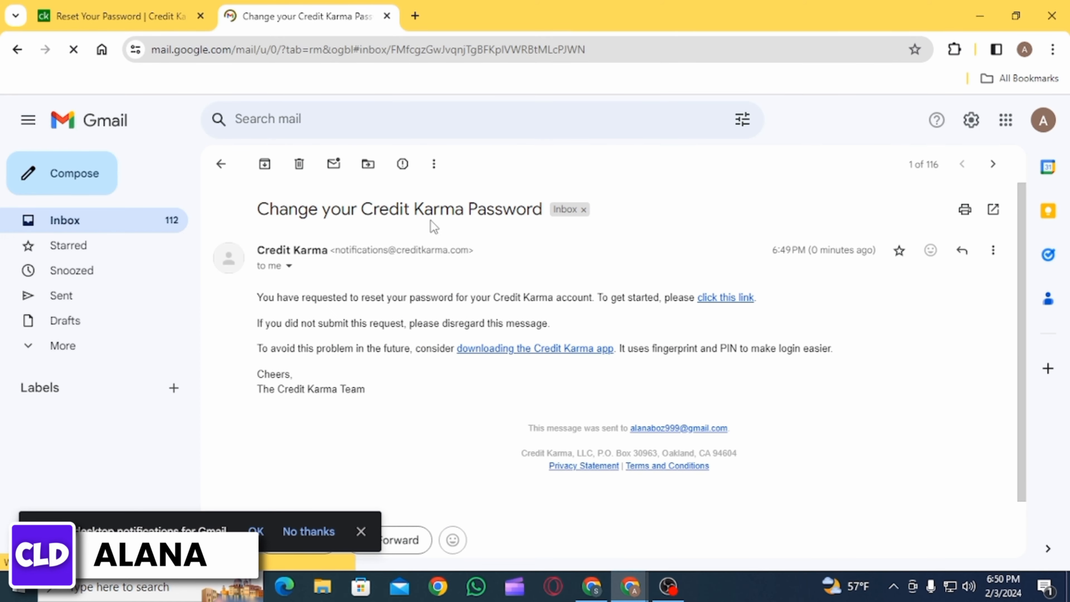
- Follow the reset link in the Gmail message and submit a new password
left_click(726, 298)
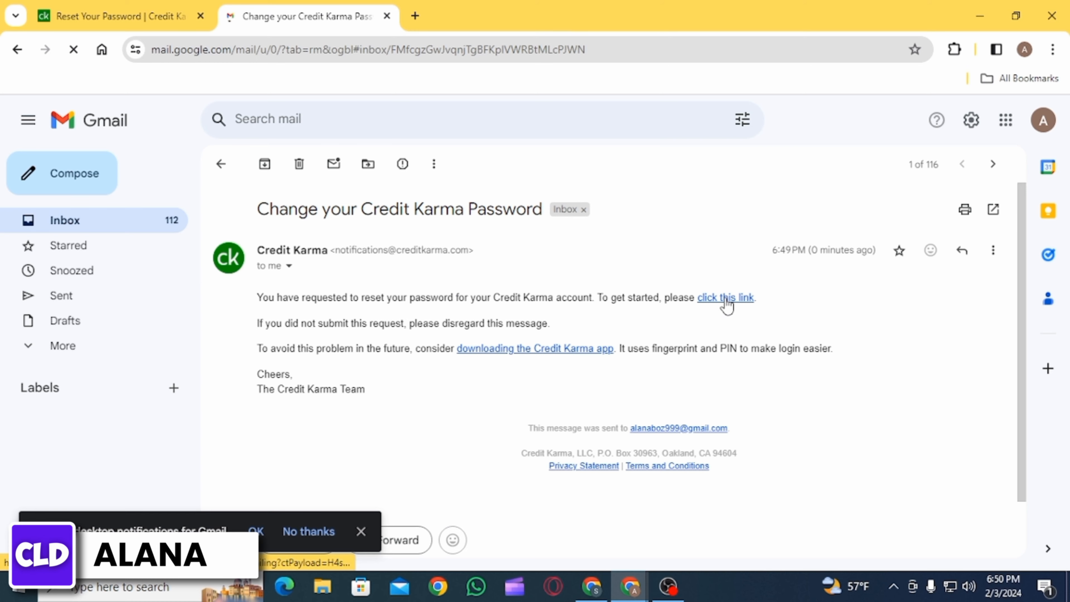
left_click(726, 298)
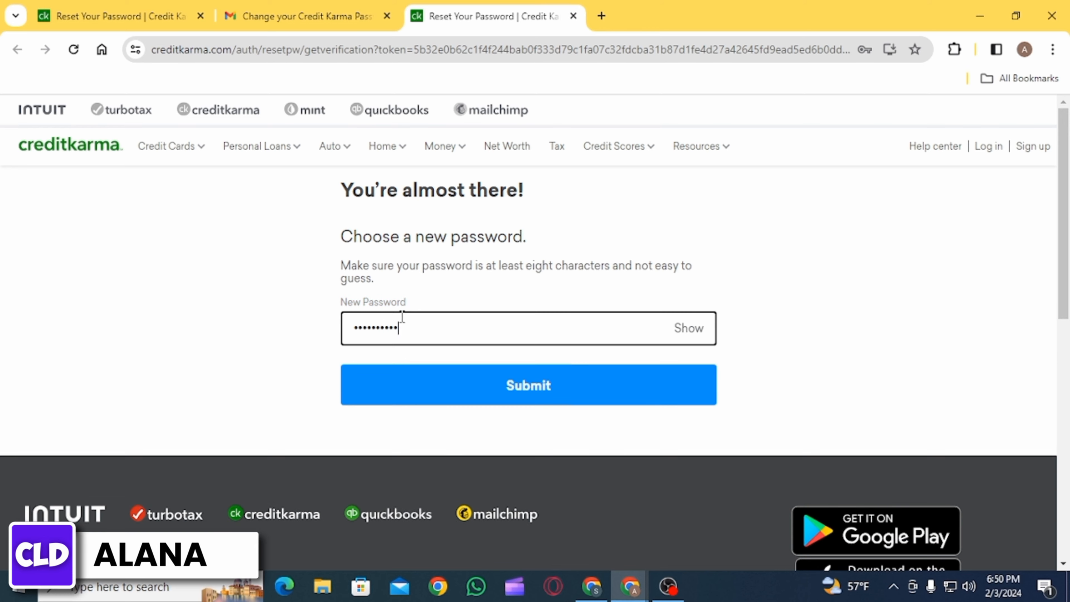
left_click(528, 392)
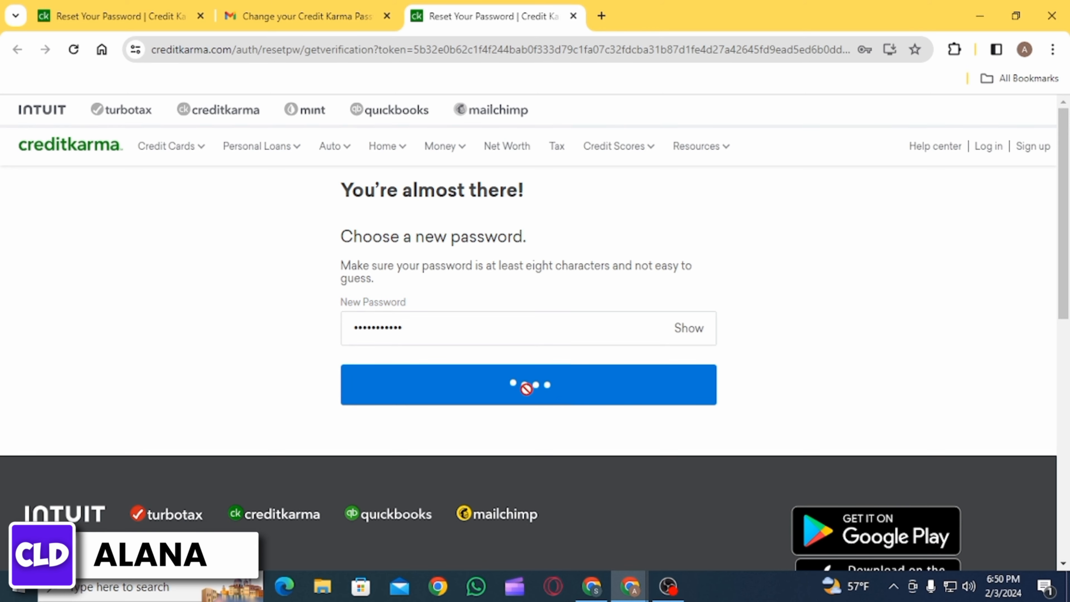
left_click(528, 390)
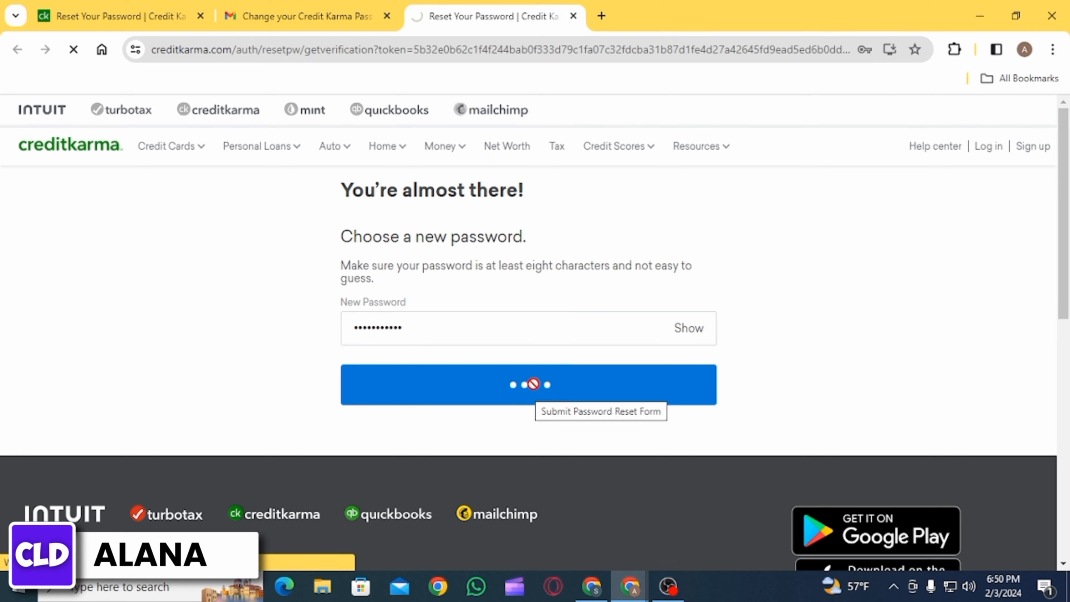
- Return to the log-in page and enter the newly set password
left_click(533, 386)
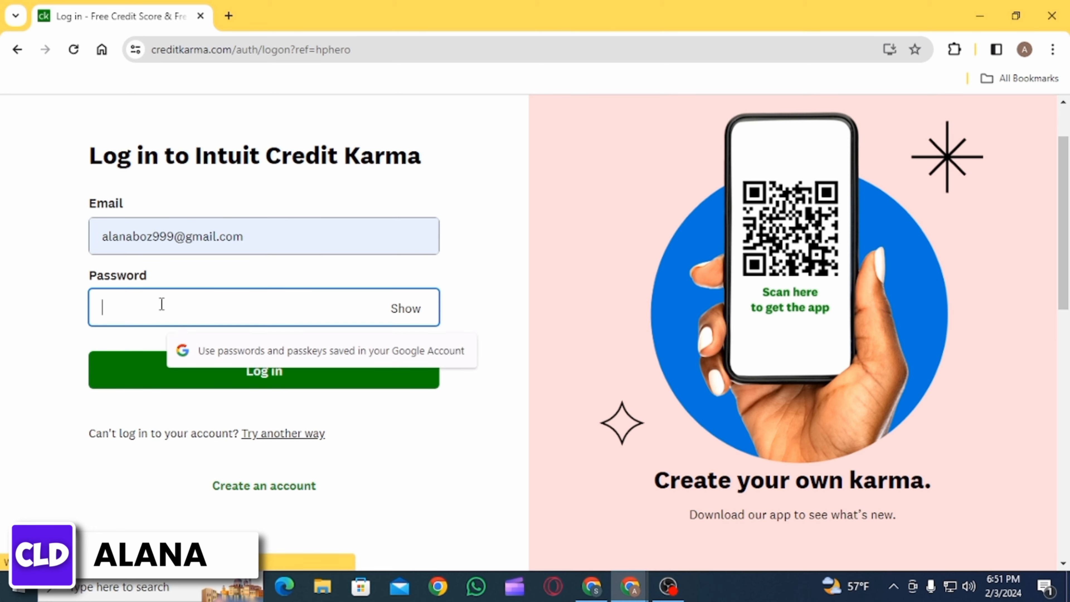
type("••••••••••••••")
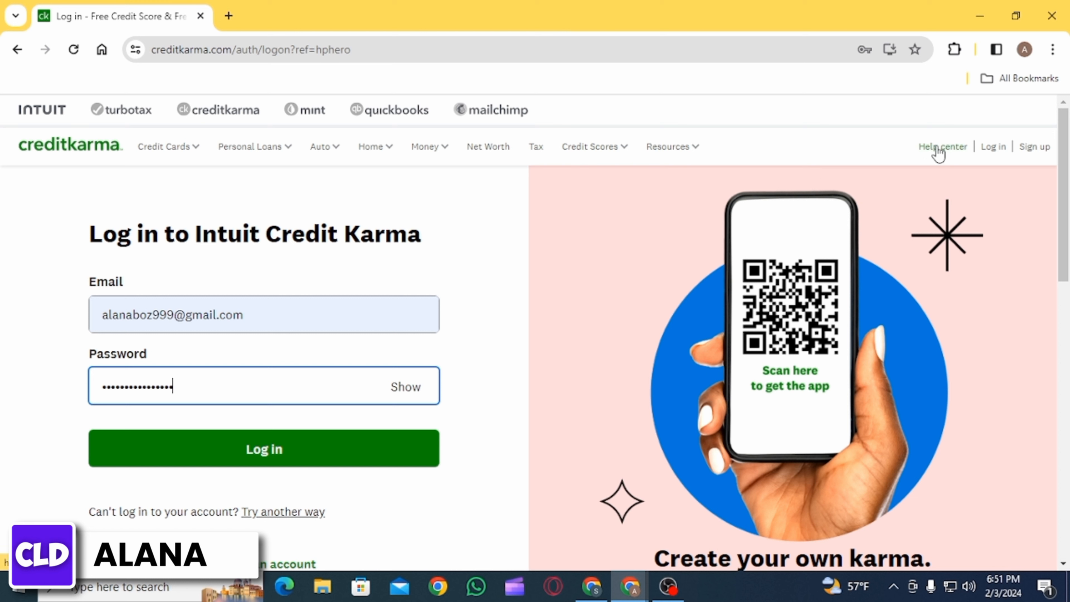
- Open the Help Center and start a support chat showing its pre-chat form
left_click(265, 449)
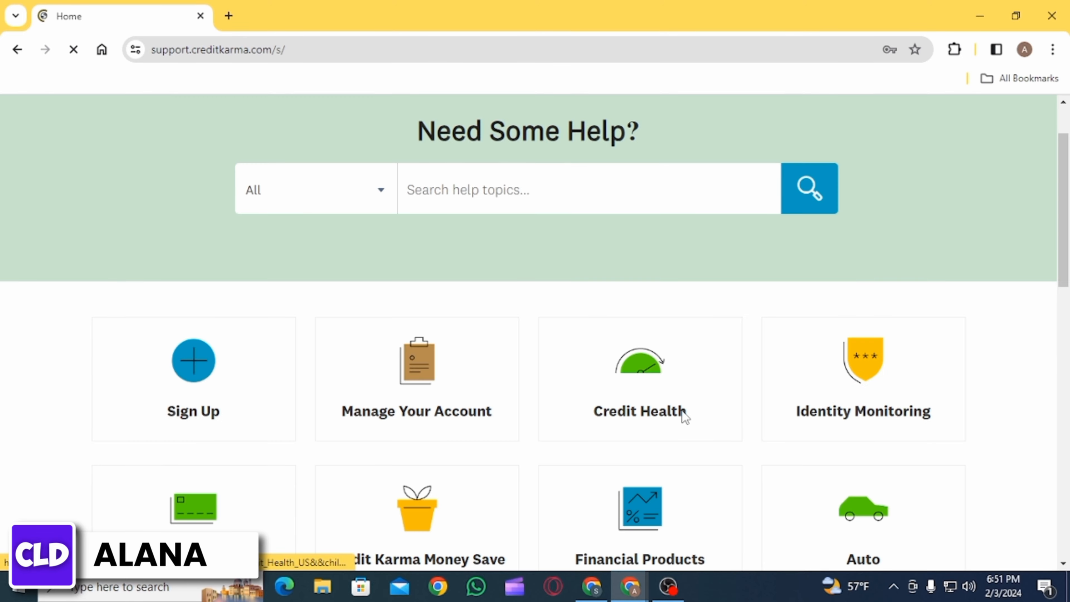
scroll("down", 3)
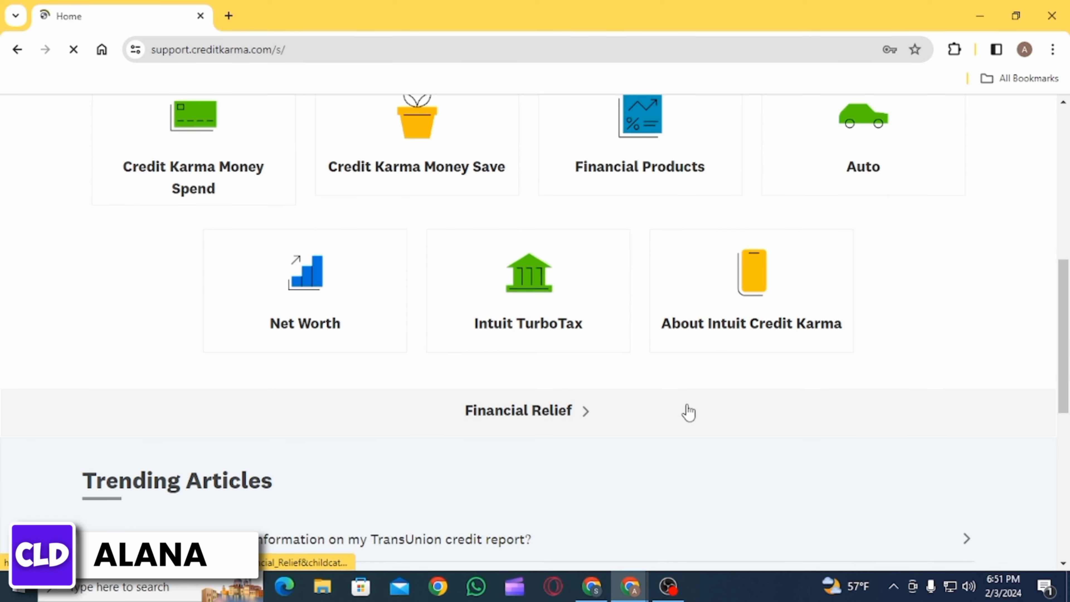
scroll("down", 3)
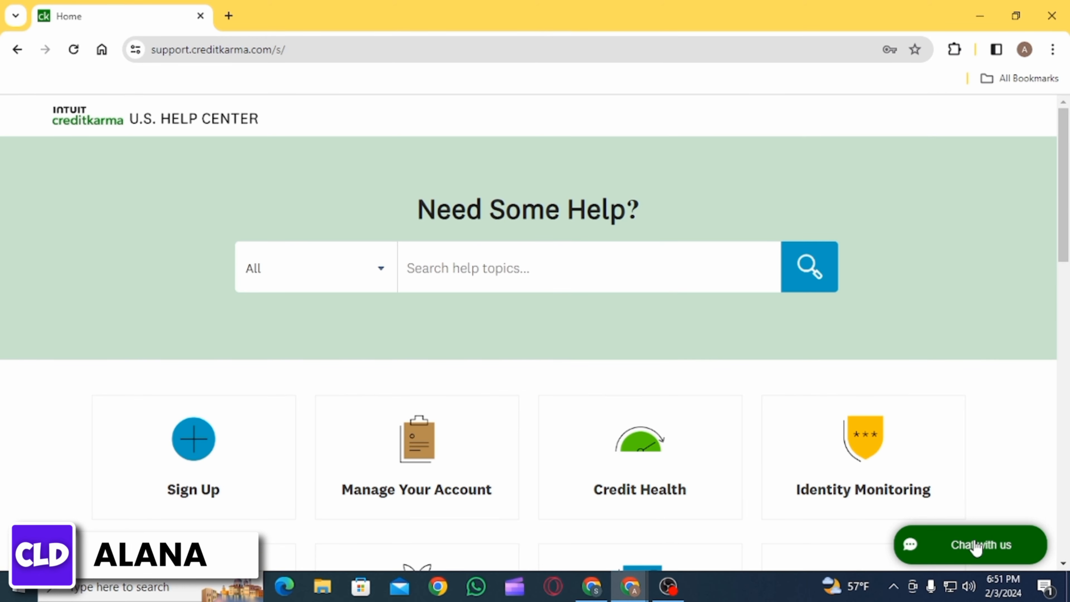
left_click(978, 548)
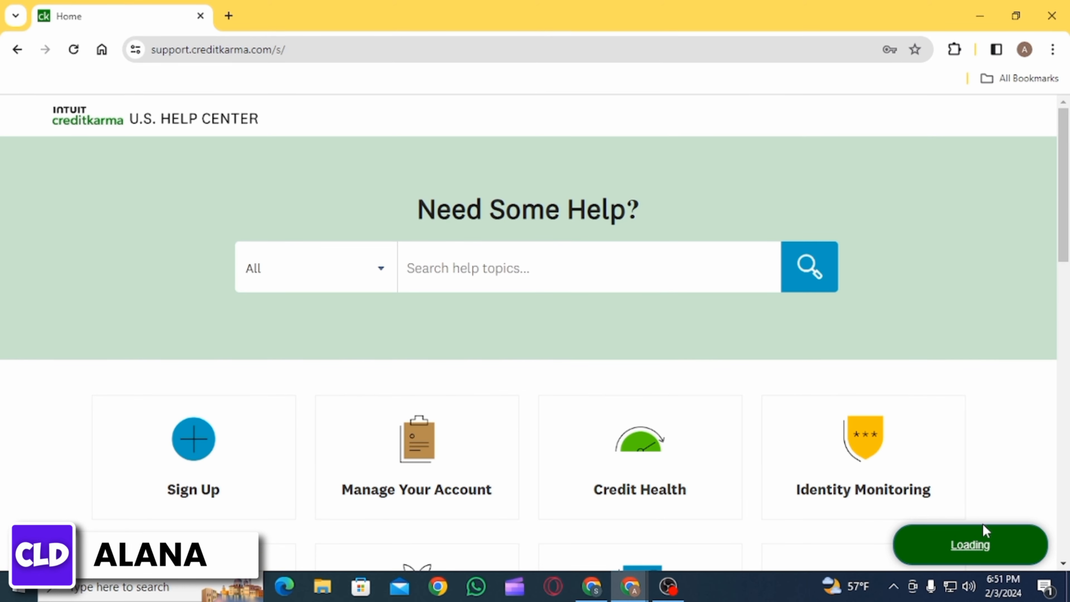
left_click(970, 544)
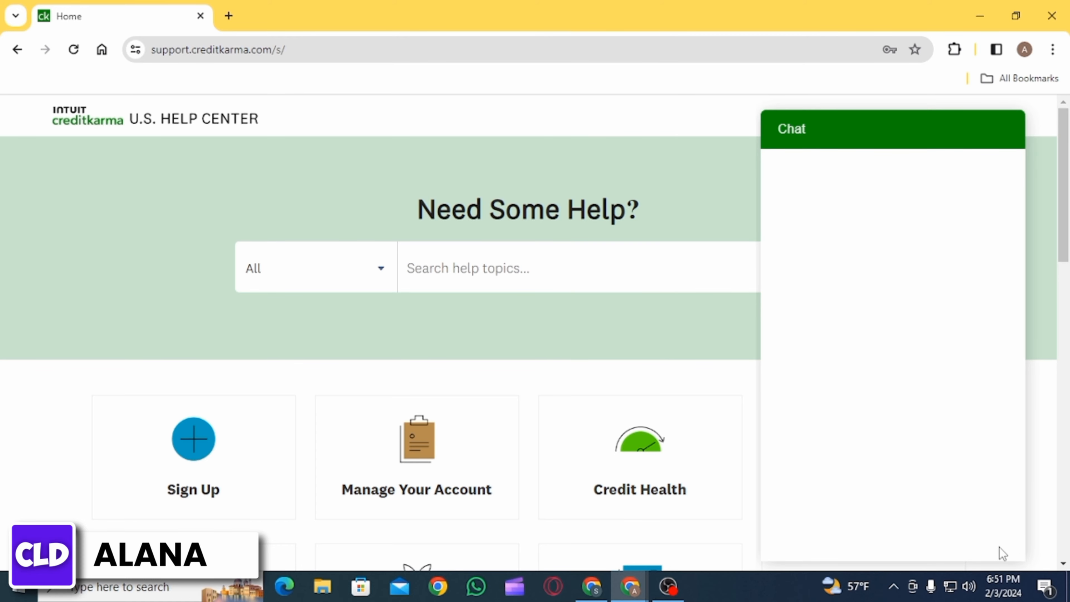
mouse_move(970, 525)
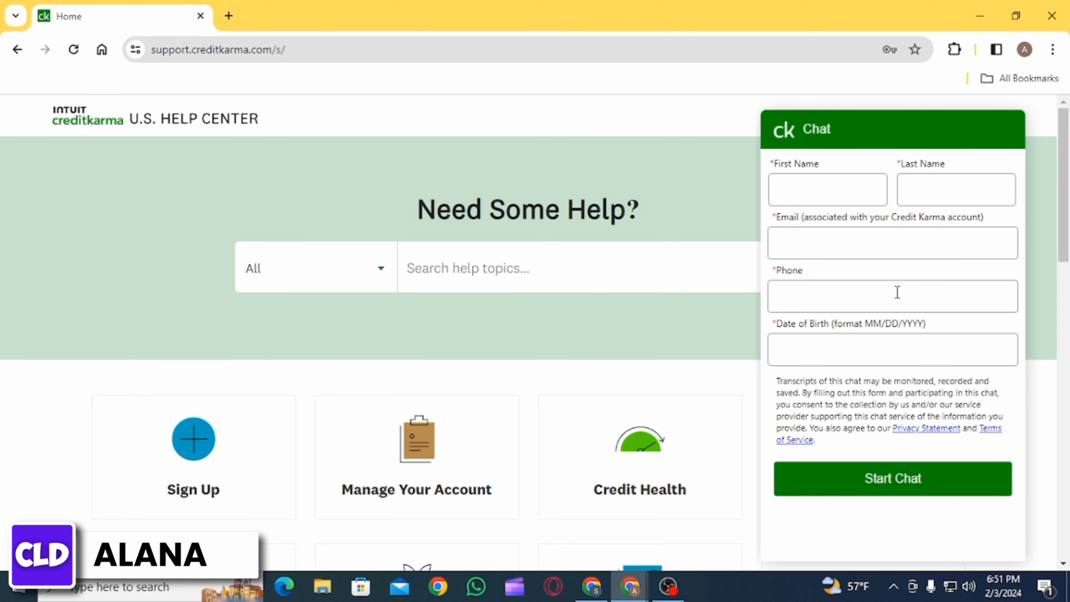
mouse_move(845, 333)
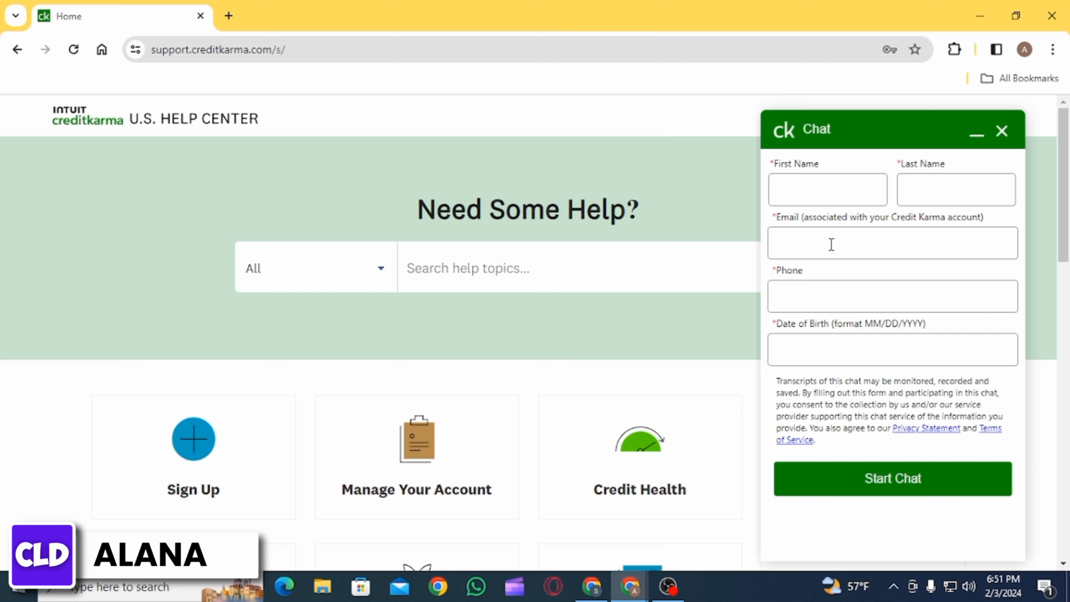
mouse_move(828, 228)
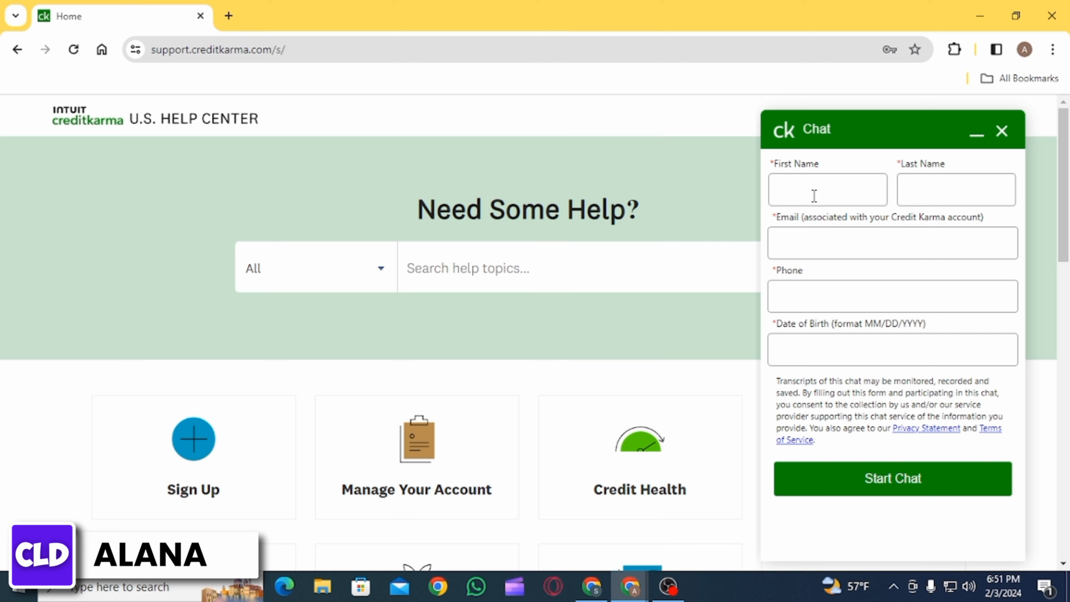
mouse_move(822, 191)
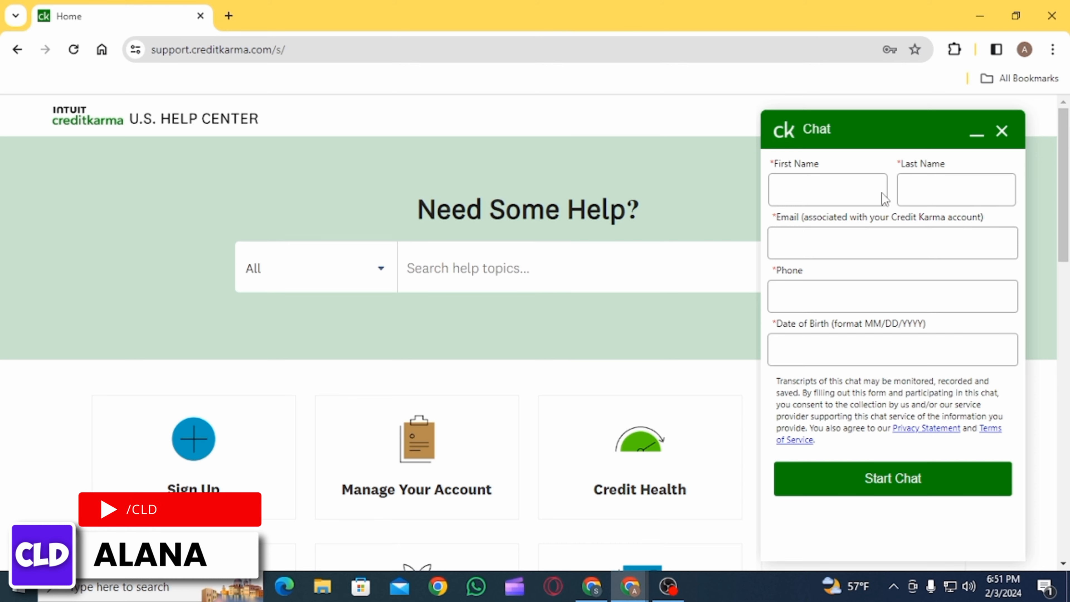
mouse_move(847, 385)
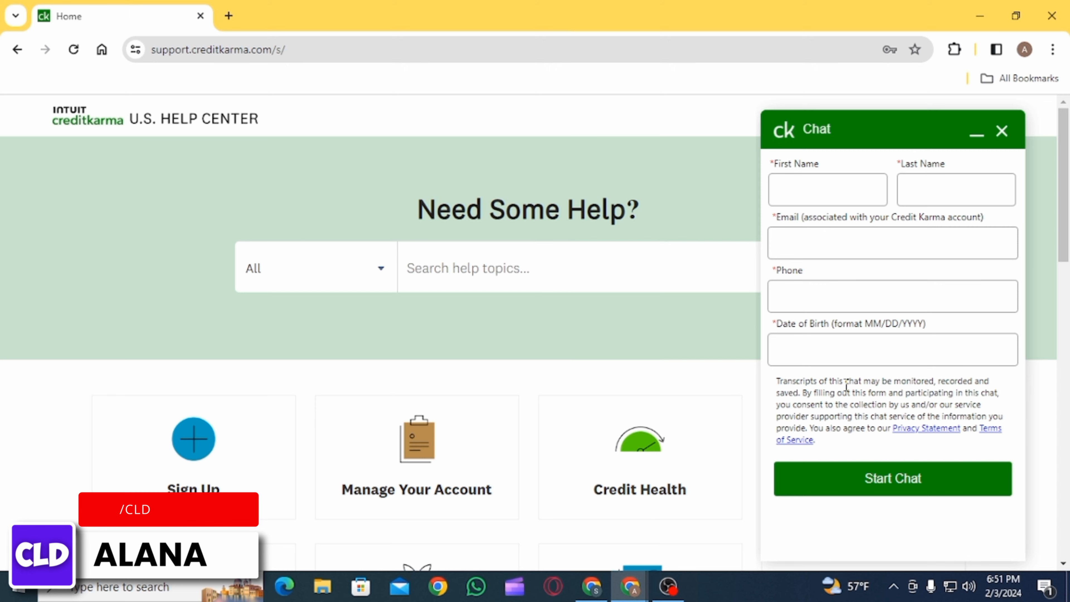
mouse_move(763, 192)
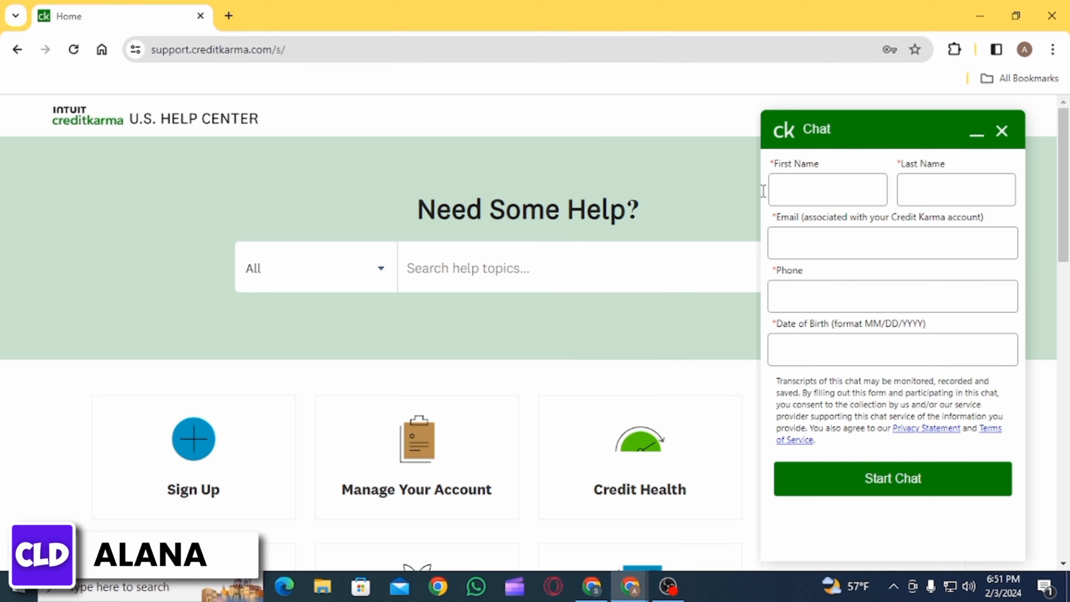